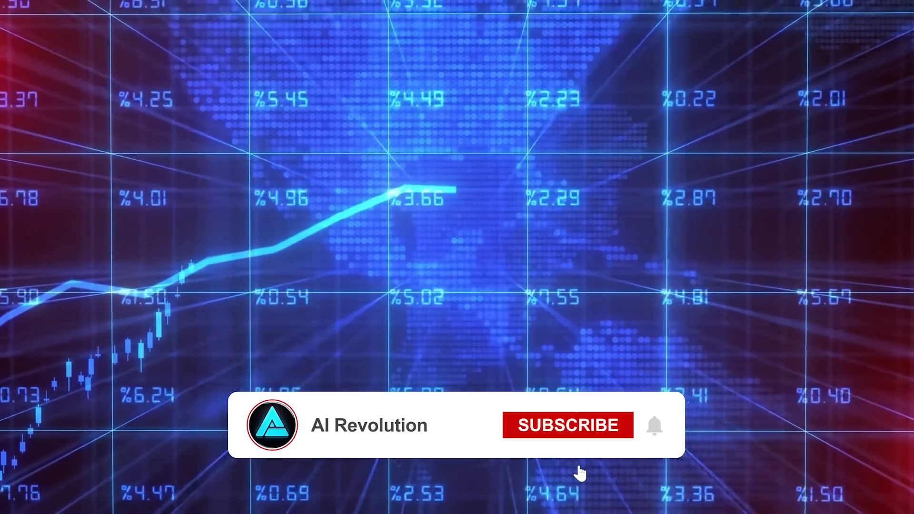
Step: Open the Medium article on High-Flyer Capital challenging AI giants and scroll to its header
{"action": "left_click", "coordinate": [566, 425]}
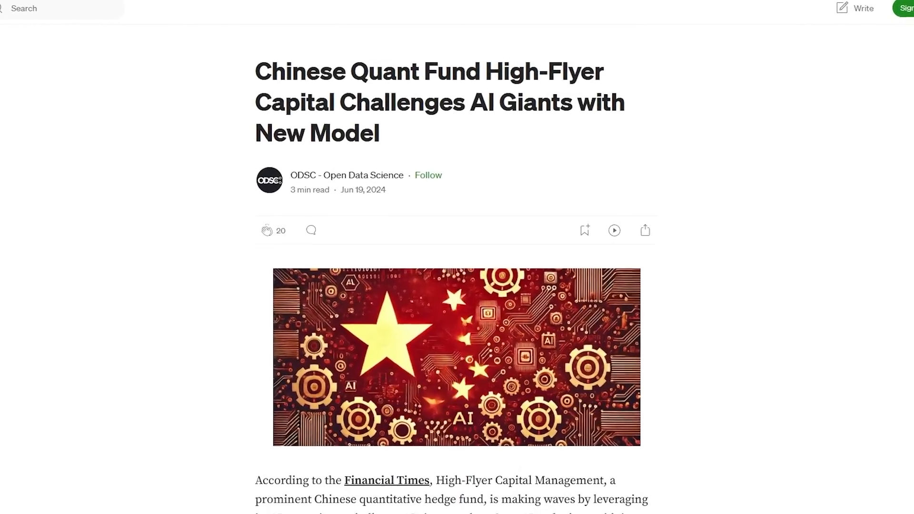
{"action": "scroll", "scroll_direction": "down", "scroll_amount": 3}
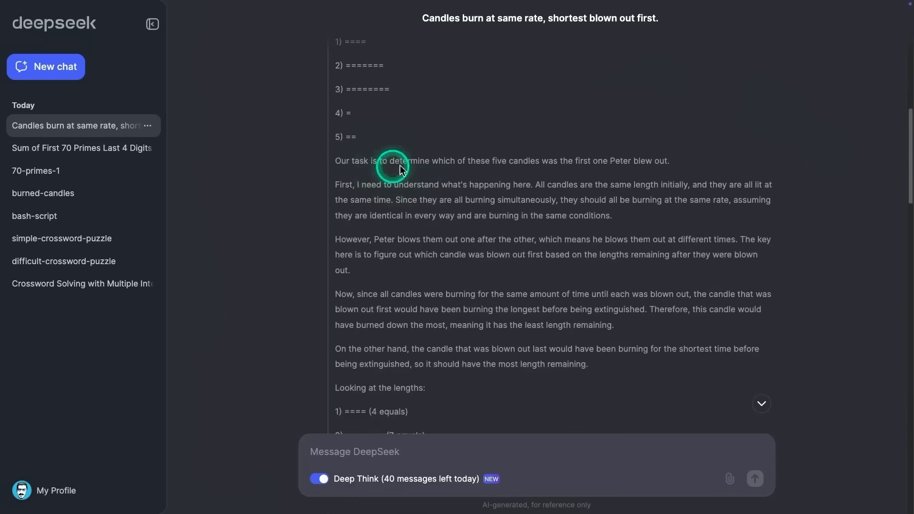
Step: Start a new DeepSeek chat for the Sally three-brothers sisters riddle
{"action": "left_click", "coordinate": [46, 65]}
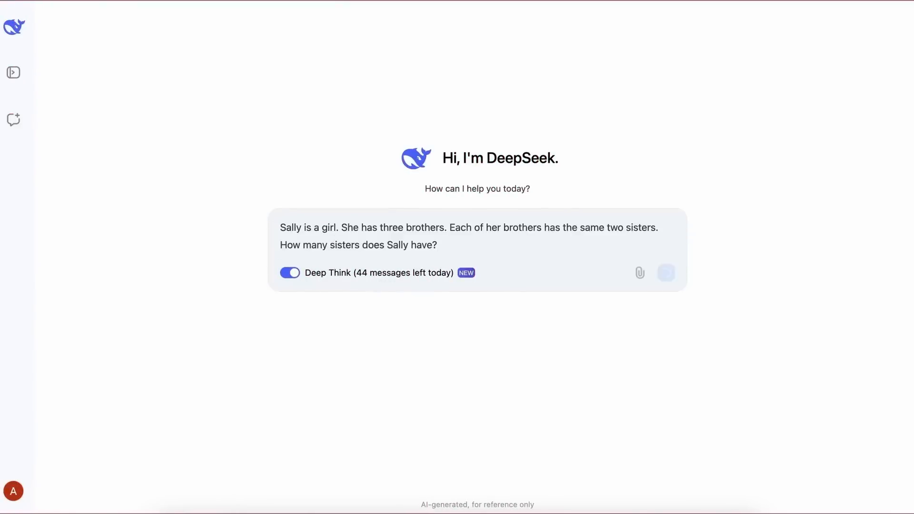
Step: Send DeepSeek the Strawberry, Snowberry and Raspberry r-count question with Deep Think on
{"action": "left_click", "coordinate": [666, 273]}
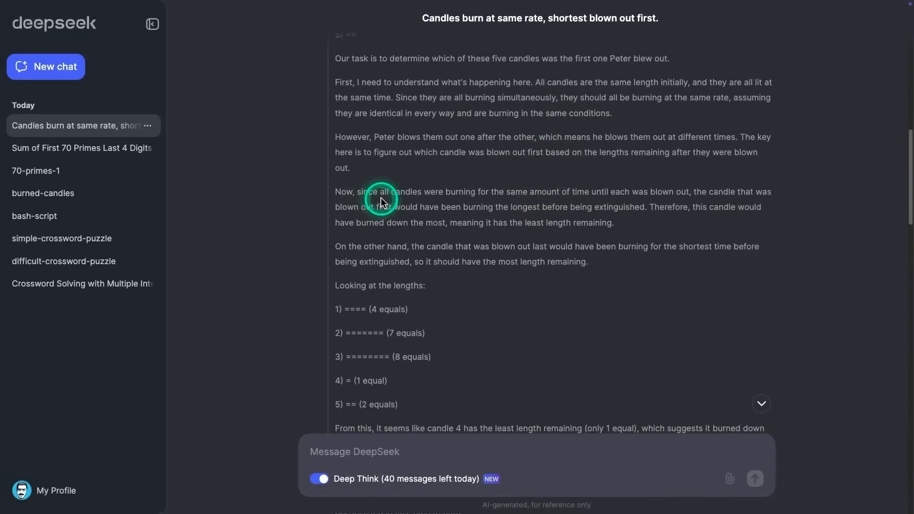
{"action": "left_click", "coordinate": [46, 66]}
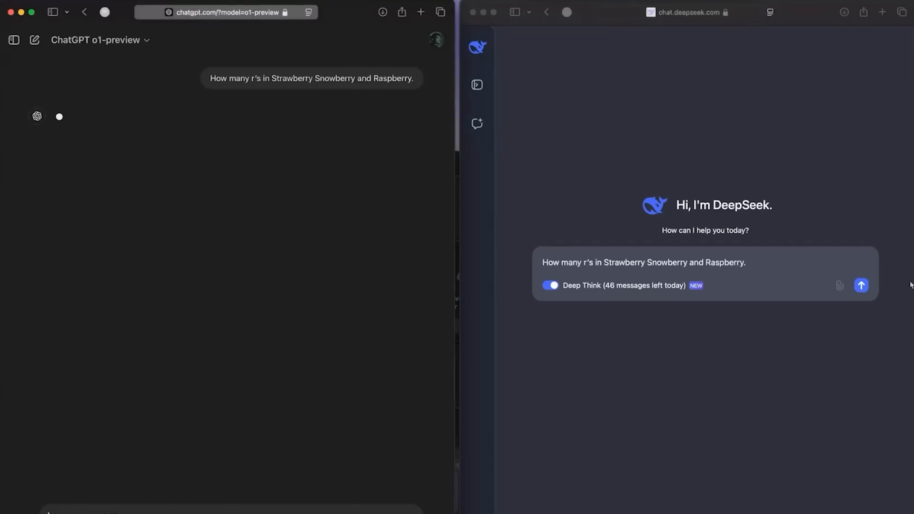
{"action": "left_click", "coordinate": [862, 285]}
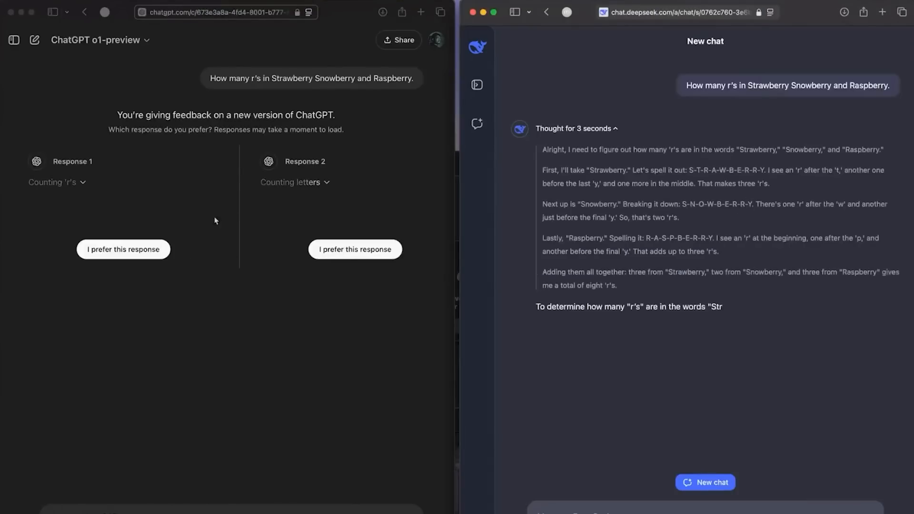